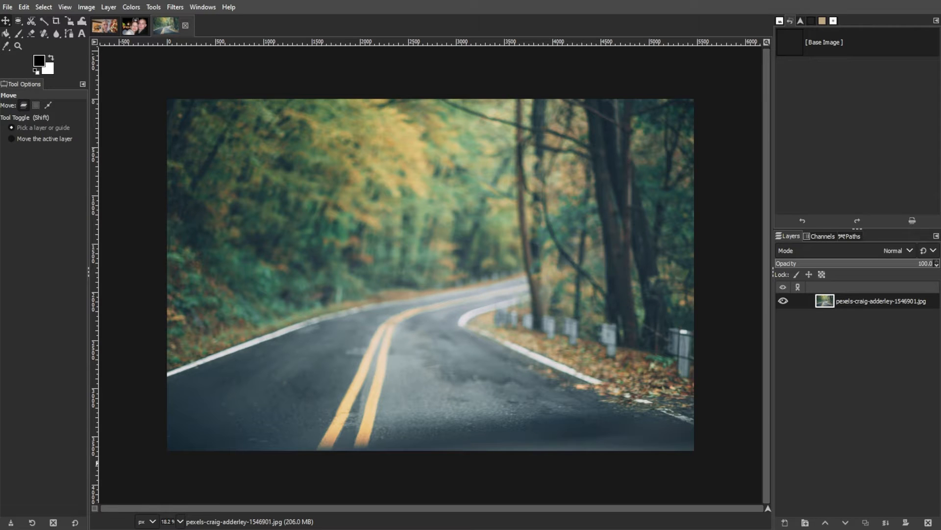
{"action": "mouse_move", "coordinate": [49, 307]}
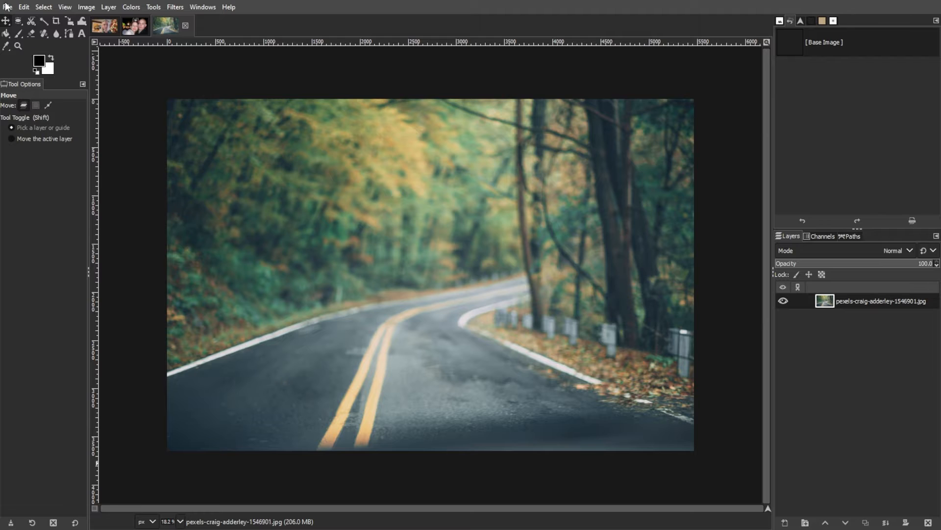
Step: Apply Brightness-Contrast to the forest road photo with brightness 45 and contrast 66
{"action": "left_click", "coordinate": [7, 6]}
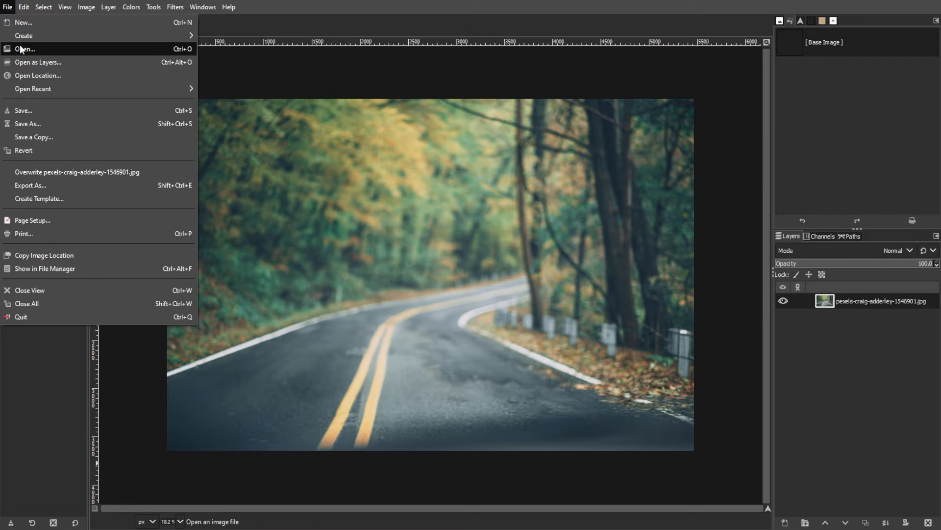
{"action": "mouse_move", "coordinate": [70, 392]}
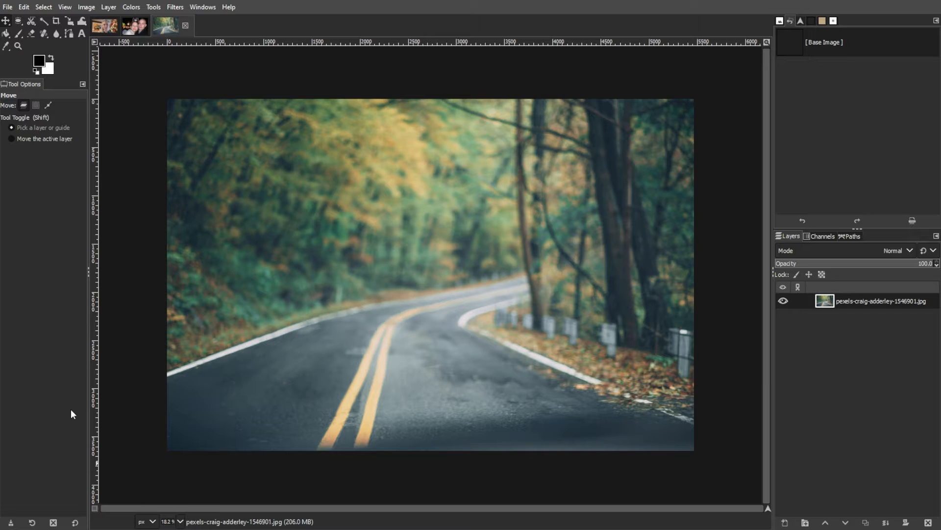
{"action": "mouse_move", "coordinate": [53, 410]}
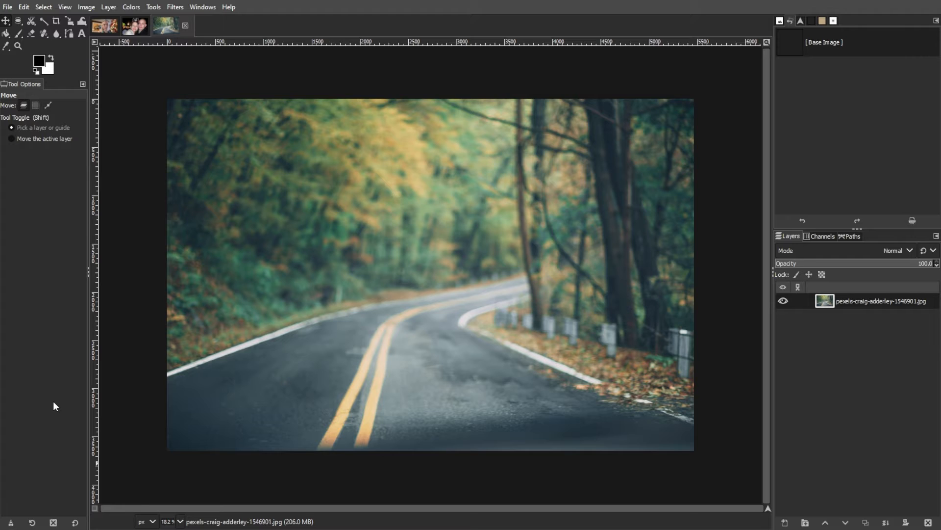
{"action": "left_click", "coordinate": [130, 6]}
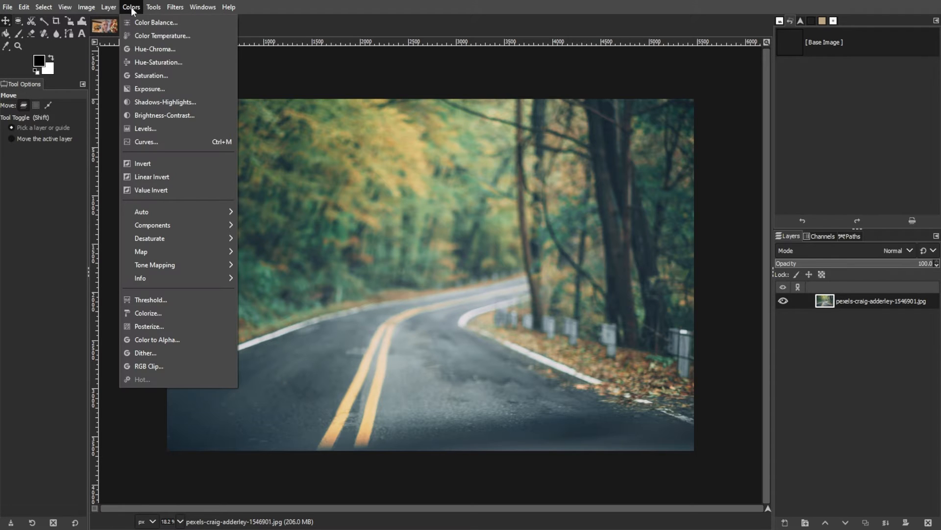
{"action": "left_click", "coordinate": [163, 115]}
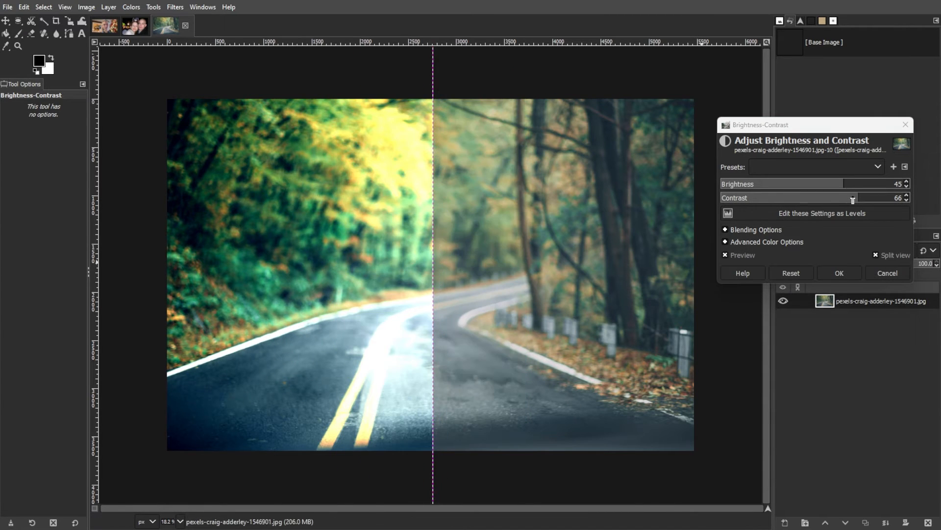
{"action": "left_click", "coordinate": [838, 273]}
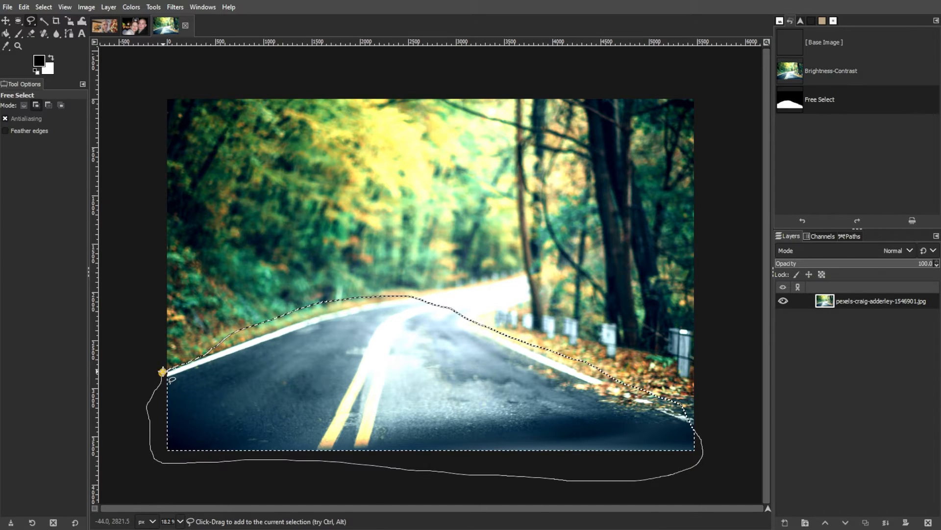
Step: Feather the road selection by 37.7 and apply hue 11.6, saturation 20.3
{"action": "left_click", "coordinate": [5, 131]}
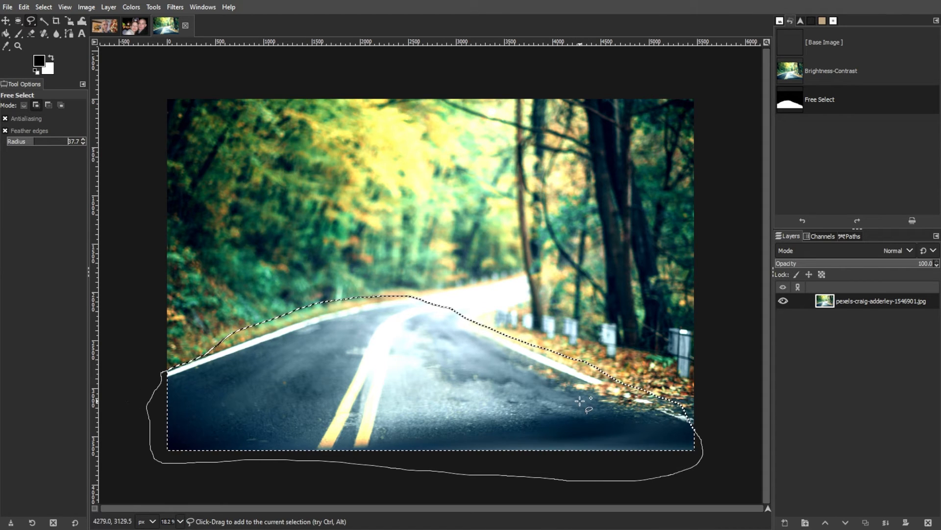
{"action": "left_click", "coordinate": [131, 6]}
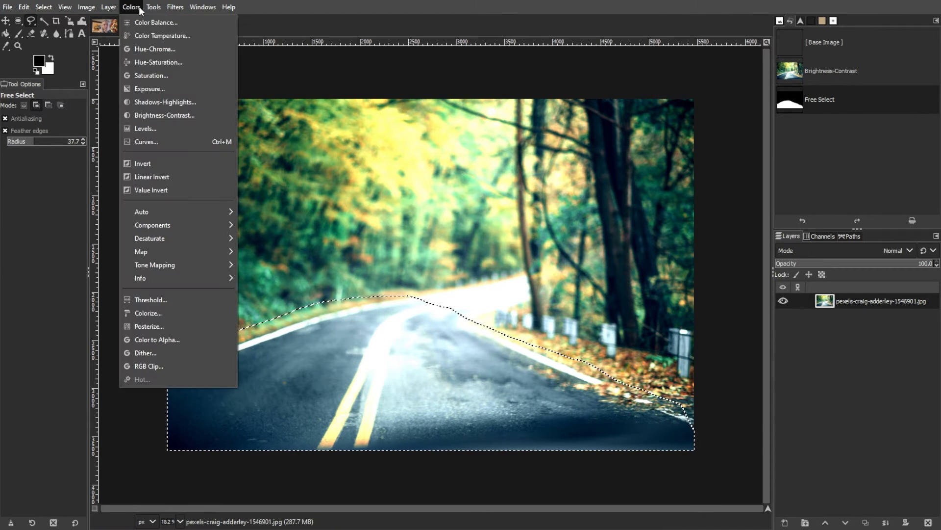
{"action": "left_click", "coordinate": [158, 61]}
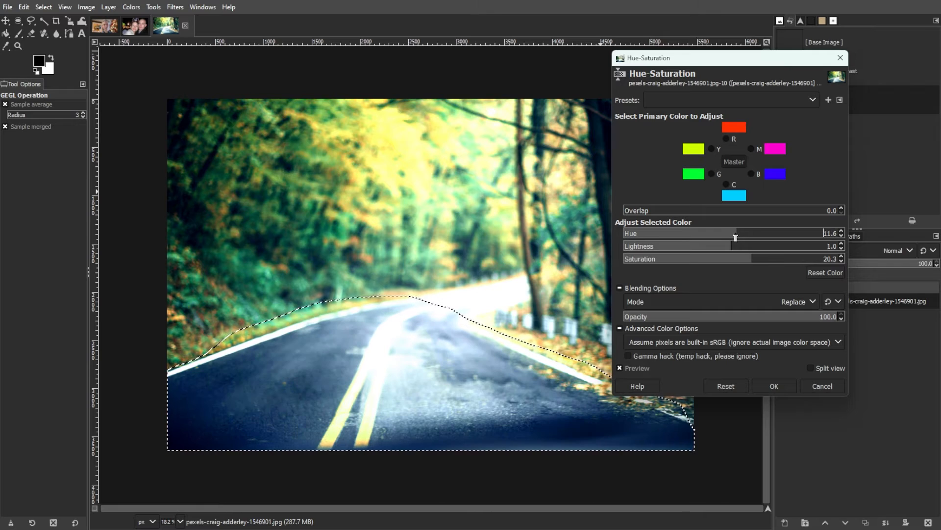
{"action": "left_click", "coordinate": [773, 385]}
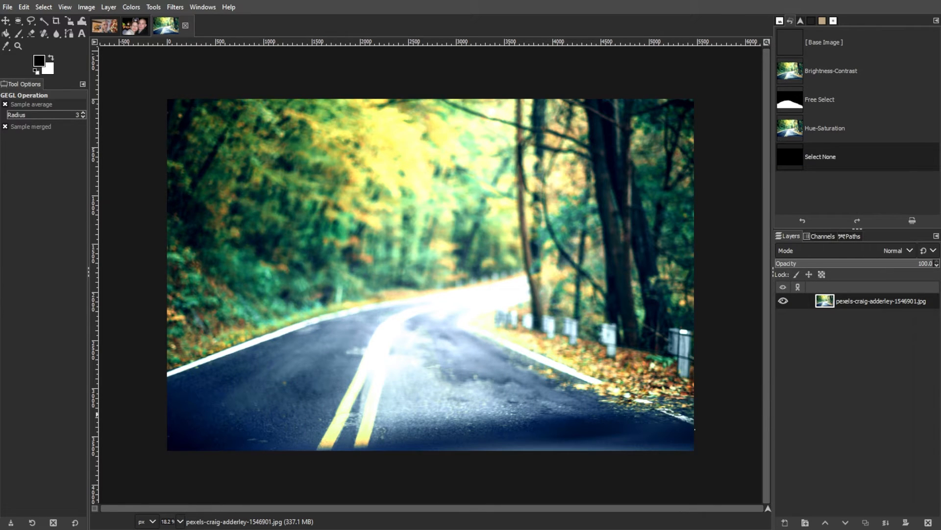
Step: Use the Clone tool to touch up the road photo, then show the couple photo
{"action": "left_click", "coordinate": [45, 34]}
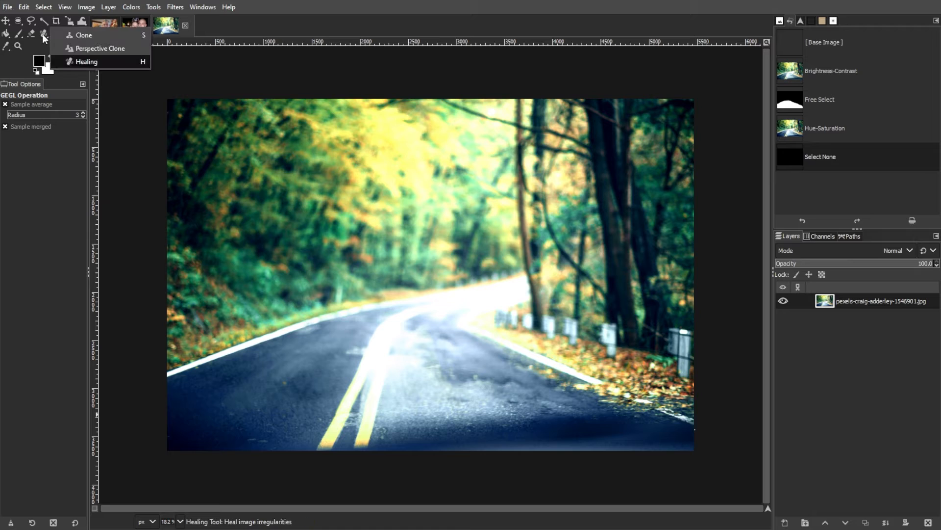
{"action": "left_click", "coordinate": [83, 35]}
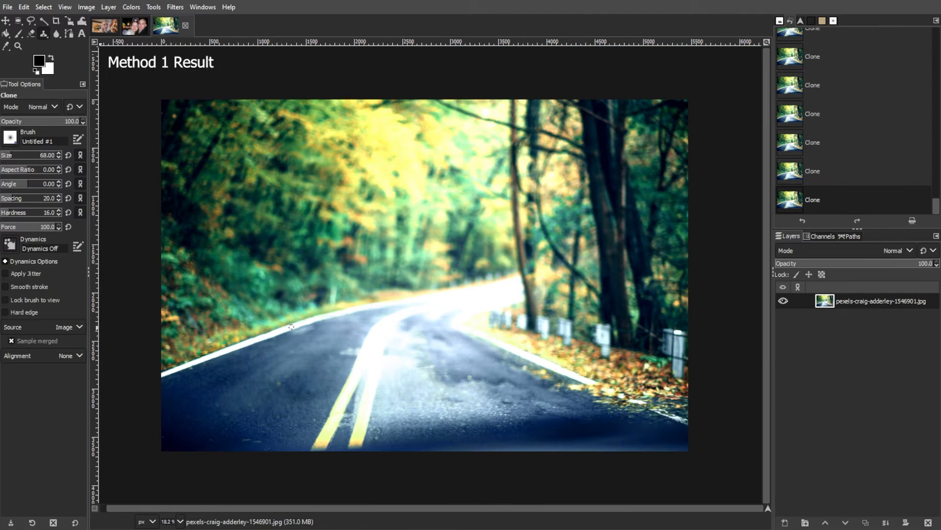
{"action": "left_click", "coordinate": [137, 26]}
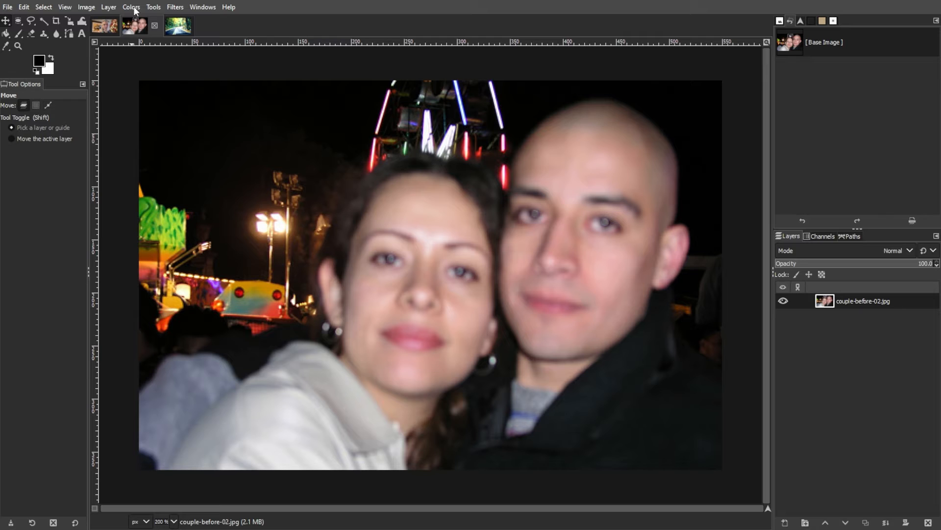
Step: Lift the Value curve in Colors > Curves to brighten the couple photo
{"action": "left_click", "coordinate": [130, 6]}
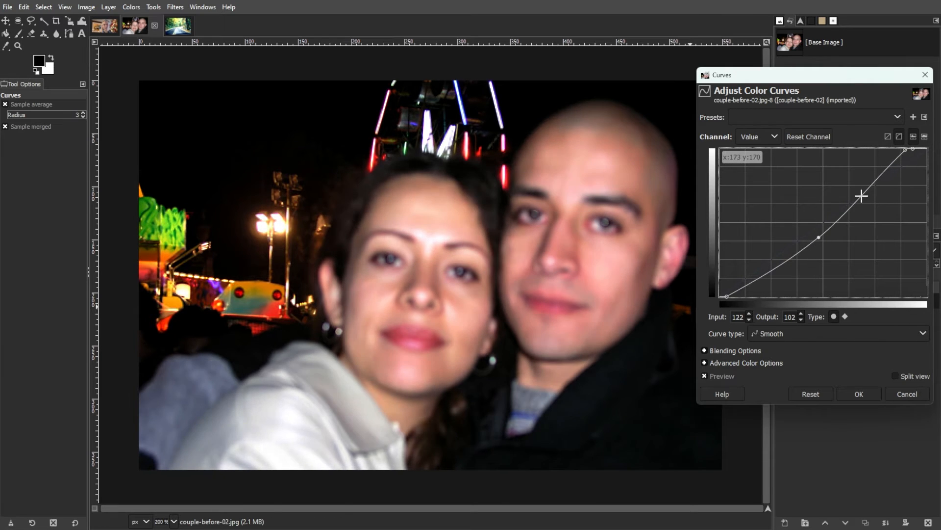
{"action": "left_click", "coordinate": [858, 394]}
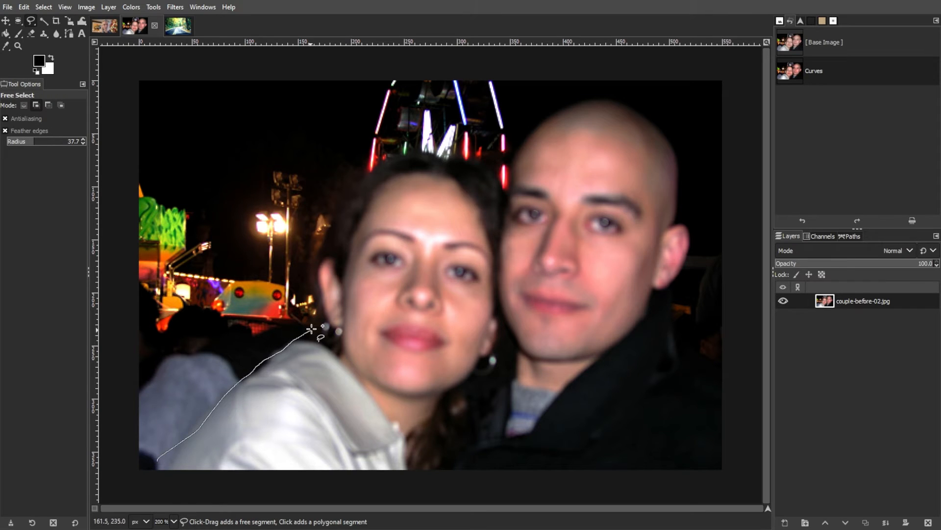
Step: Outline the couple, apply a second brightening curve and return to the latest history step
{"action": "left_click", "coordinate": [551, 107]}
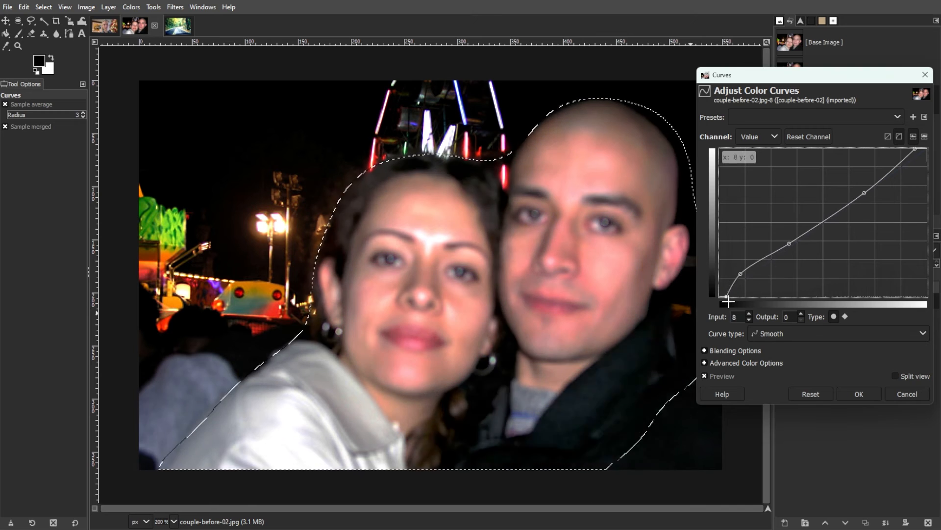
{"action": "left_click", "coordinate": [858, 393]}
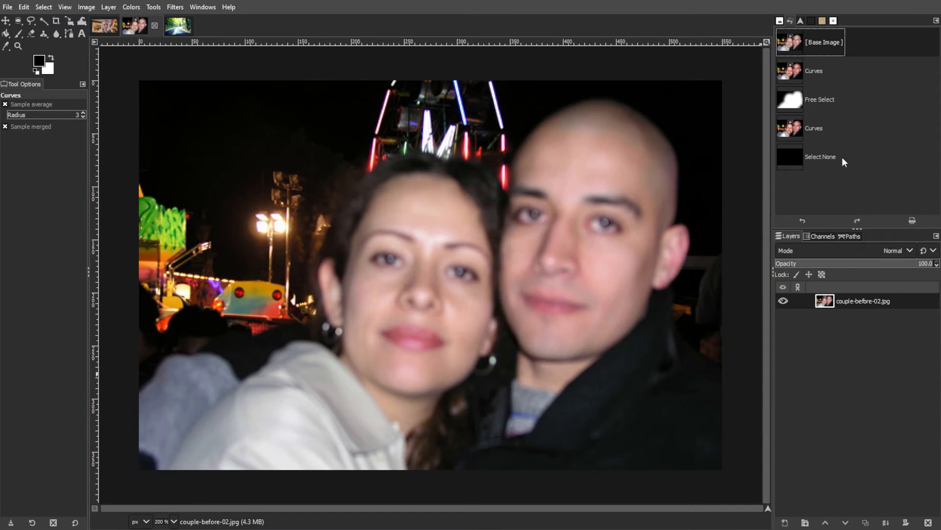
{"action": "mouse_move", "coordinate": [833, 110]}
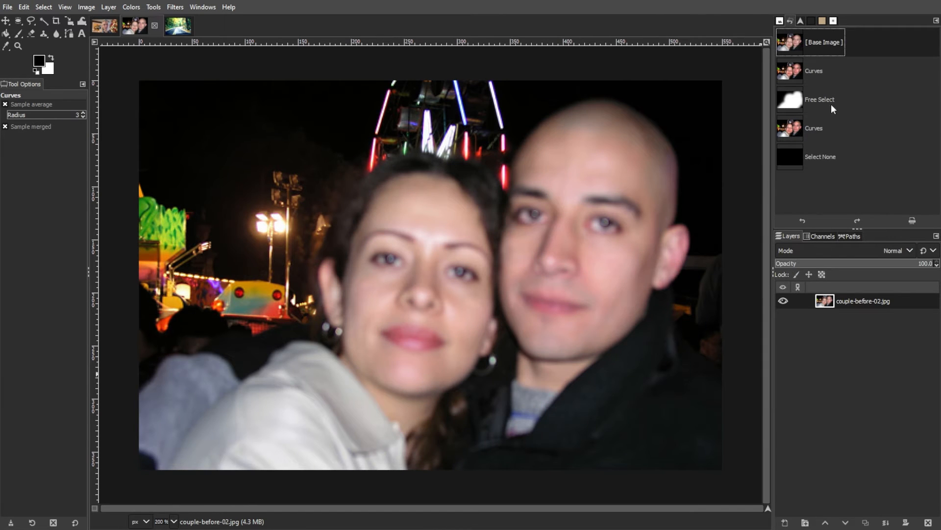
{"action": "left_click", "coordinate": [175, 7]}
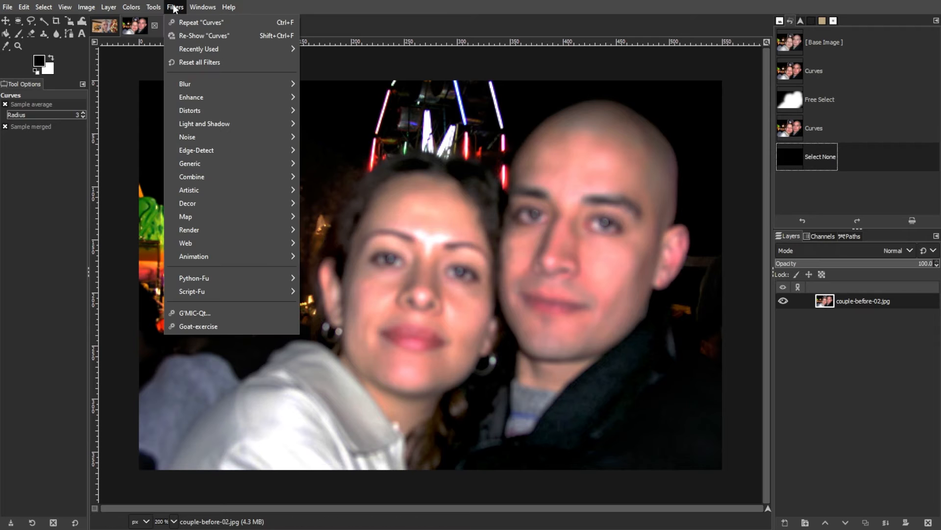
{"action": "mouse_move", "coordinate": [221, 83]}
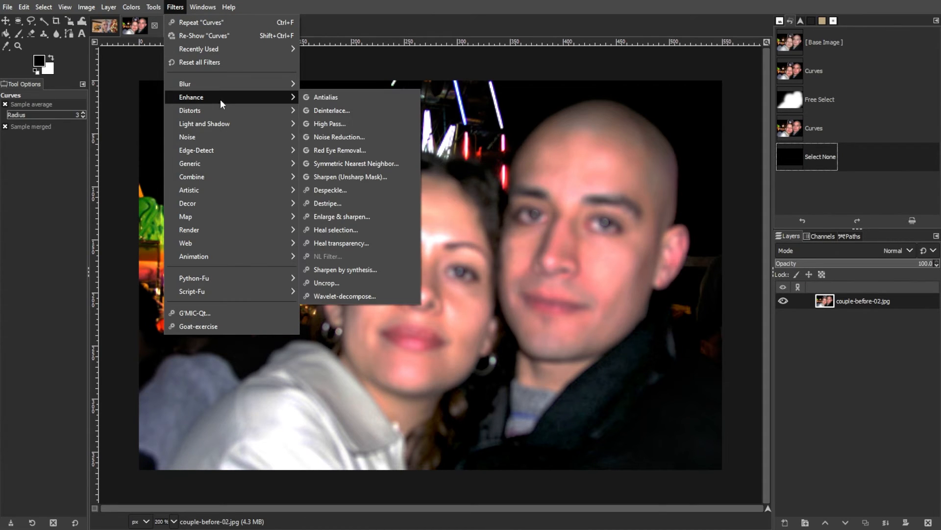
Step: Apply Unsharp Mask with radius 10.985 and amount 0.370 to the couple photo
{"action": "left_click", "coordinate": [350, 177]}
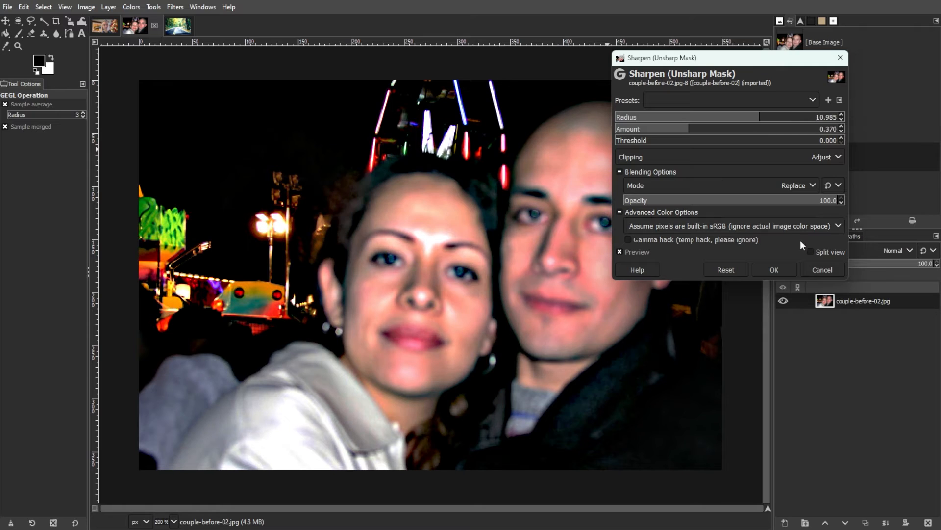
{"action": "left_click", "coordinate": [773, 269]}
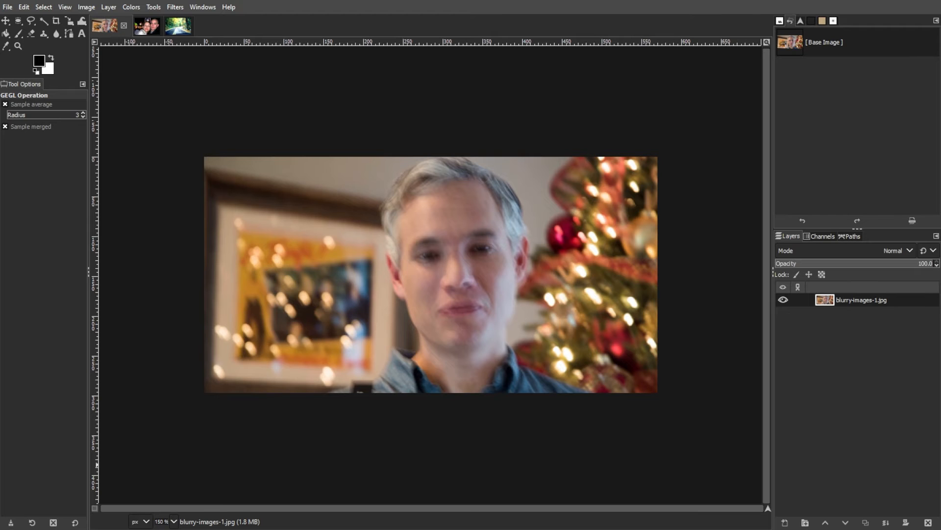
Step: Set the Christmas tree photo's black input level to 44 in Levels
{"action": "left_click", "coordinate": [130, 7]}
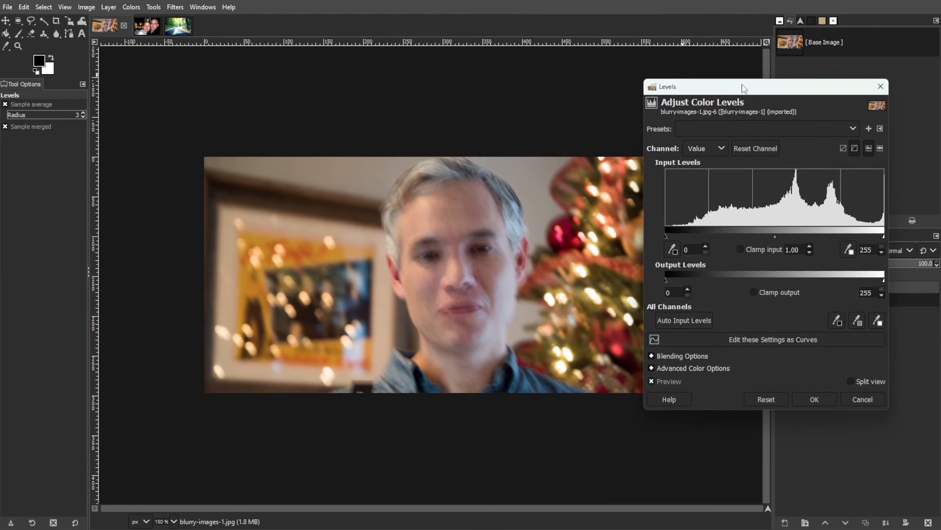
{"action": "mouse_move", "coordinate": [599, 248]}
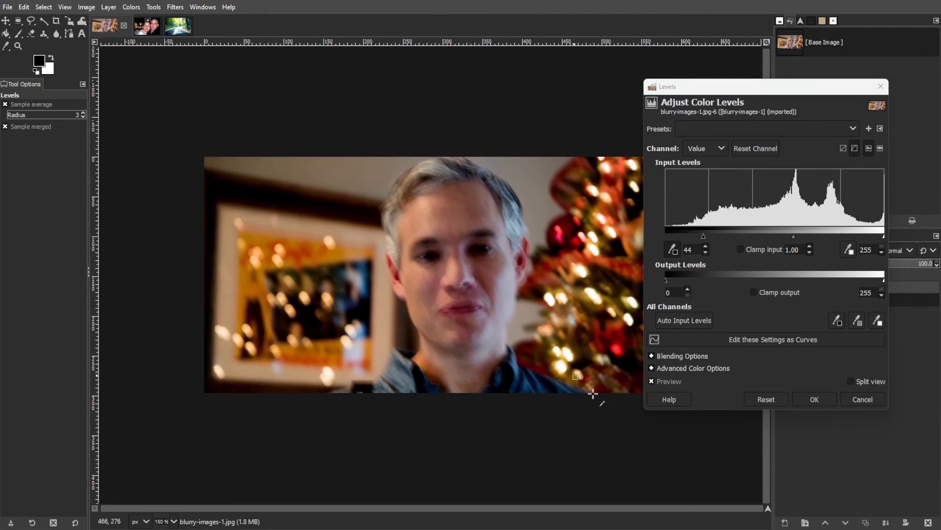
{"action": "mouse_move", "coordinate": [752, 423]}
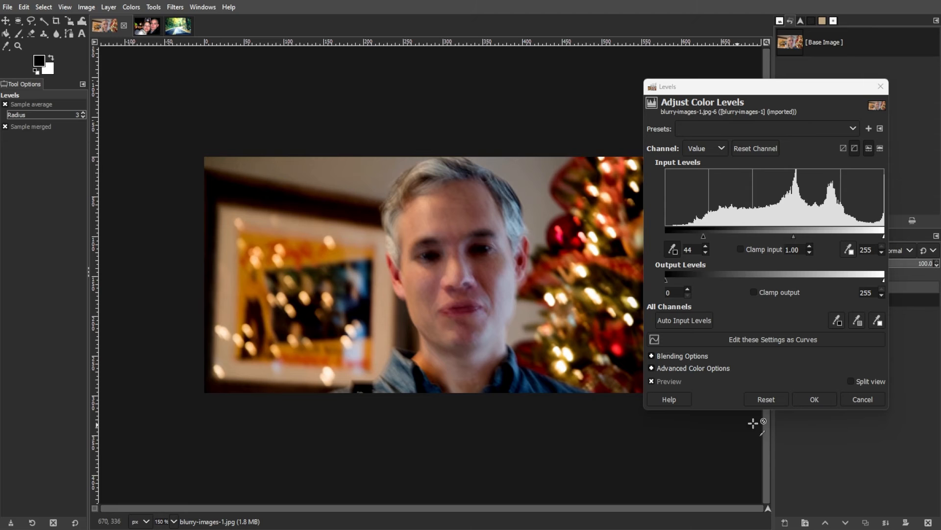
{"action": "left_click", "coordinate": [814, 398]}
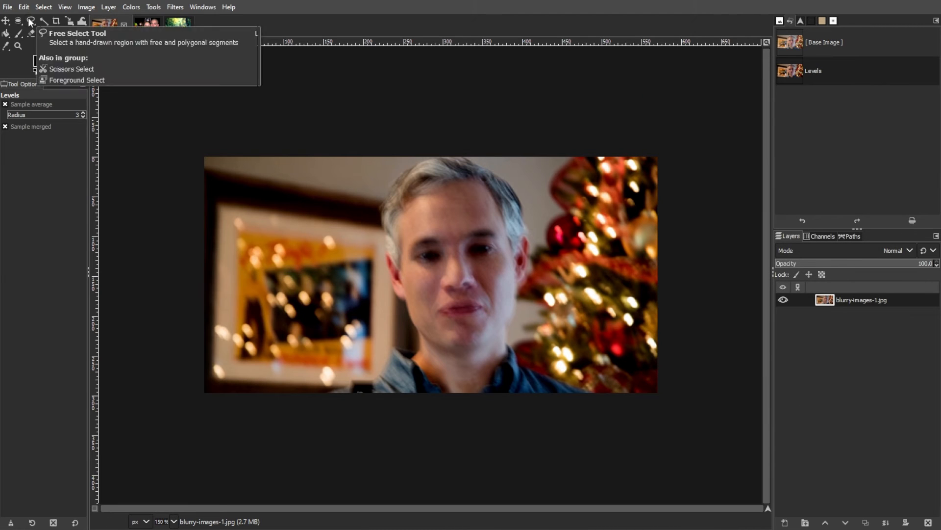
Step: Outline the man with feather 59.4 and apply levels 10, 1.20, 218
{"action": "left_click", "coordinate": [31, 21]}
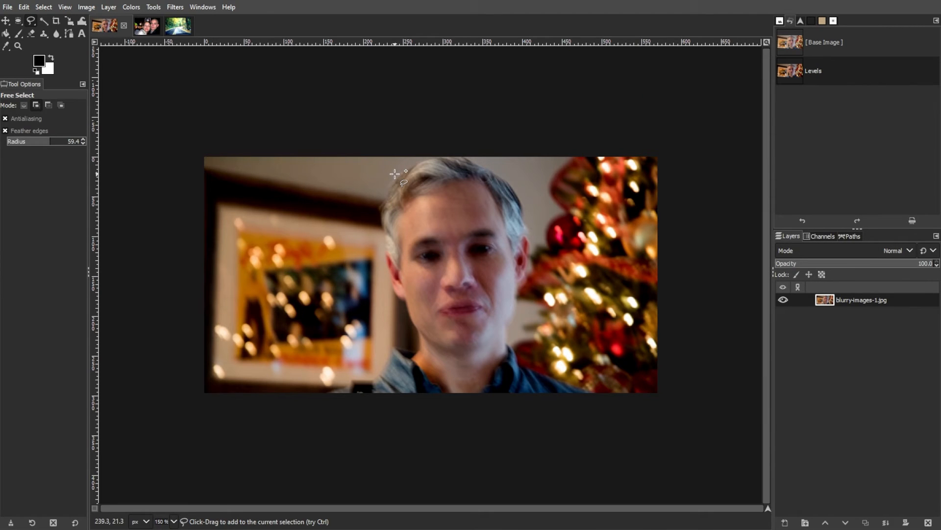
{"action": "mouse_move", "coordinate": [407, 177]}
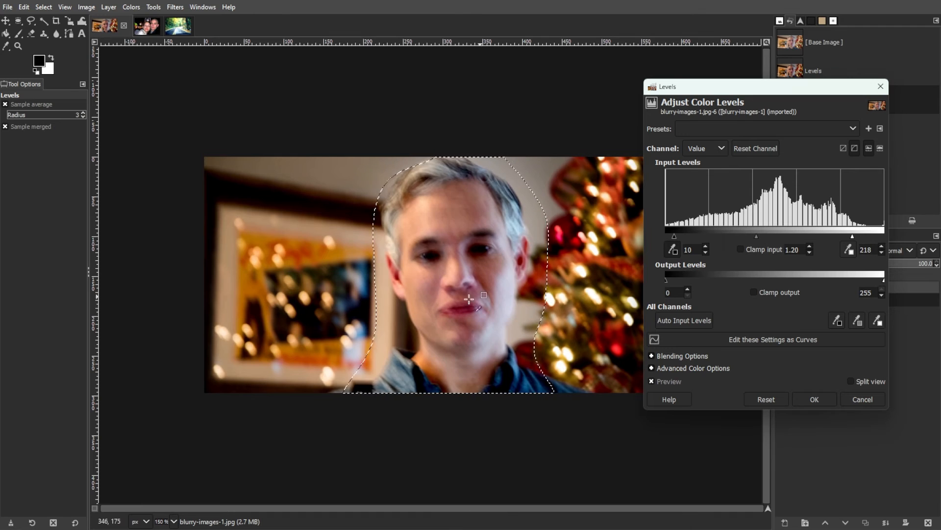
{"action": "left_click", "coordinate": [814, 399]}
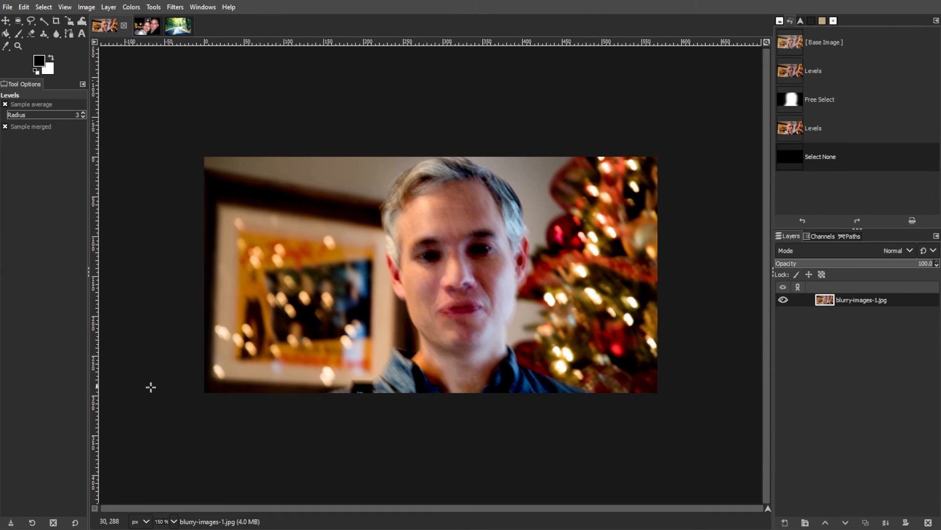
Step: Apply the Enhance > Unsharp Mask filter to the Christmas tree portrait
{"action": "left_click", "coordinate": [174, 6]}
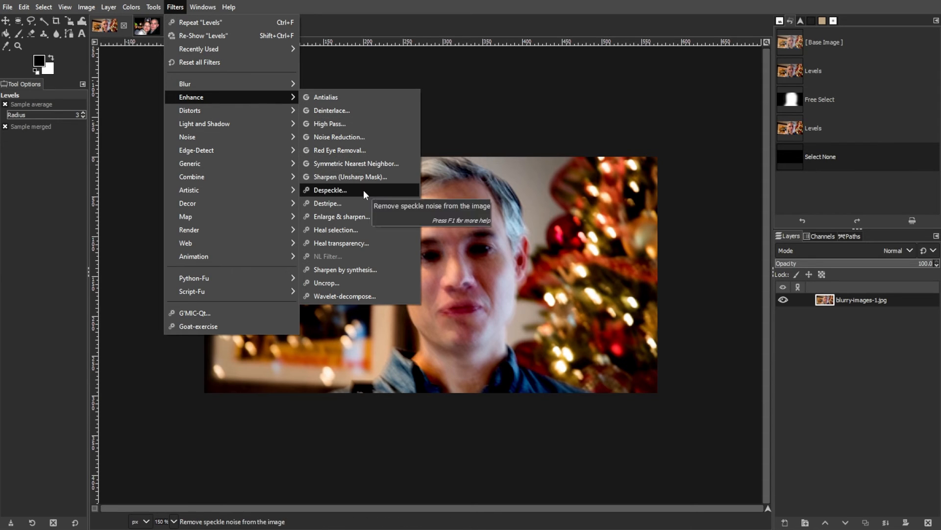
{"action": "left_click", "coordinate": [350, 176]}
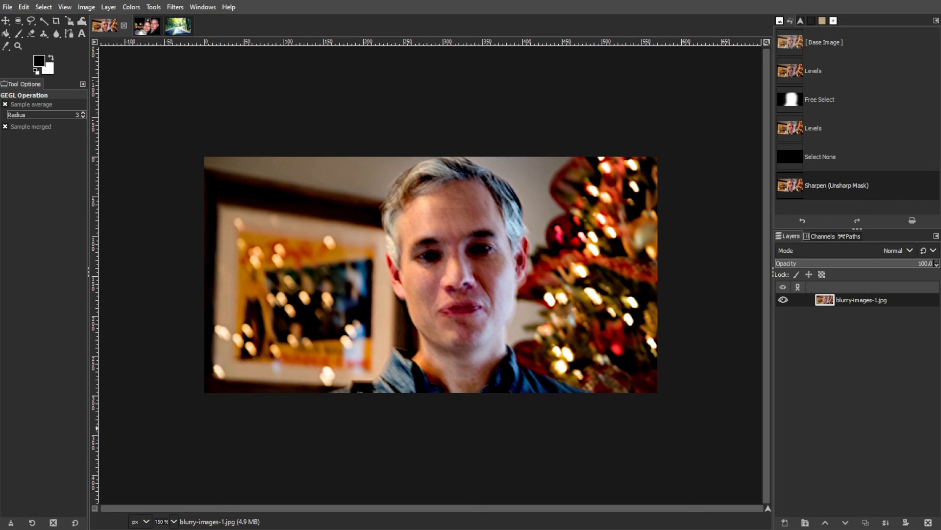
{"action": "left_click", "coordinate": [175, 6]}
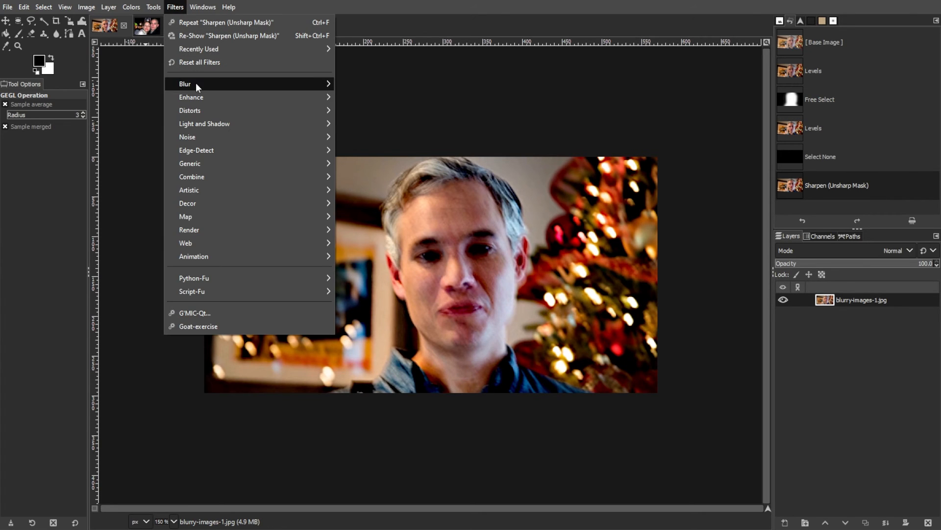
Step: Apply Mean Curvature Blur with low iterations in Lighten only mode
{"action": "left_click", "coordinate": [184, 83]}
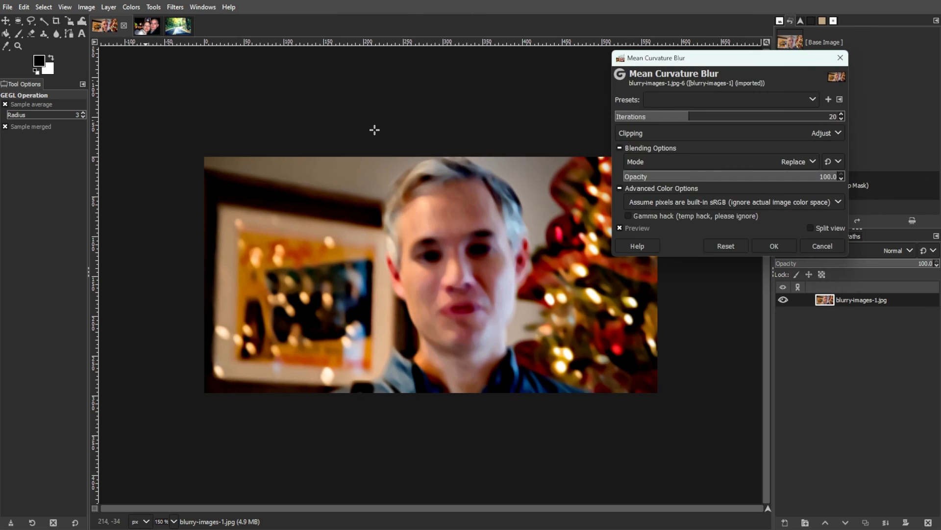
{"action": "triple_click", "coordinate": [720, 117]}
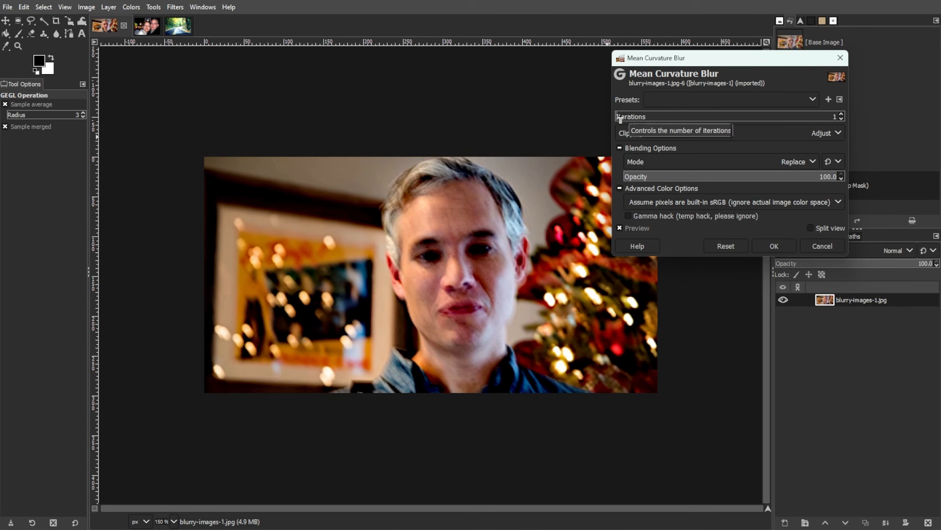
{"action": "left_click", "coordinate": [798, 161]}
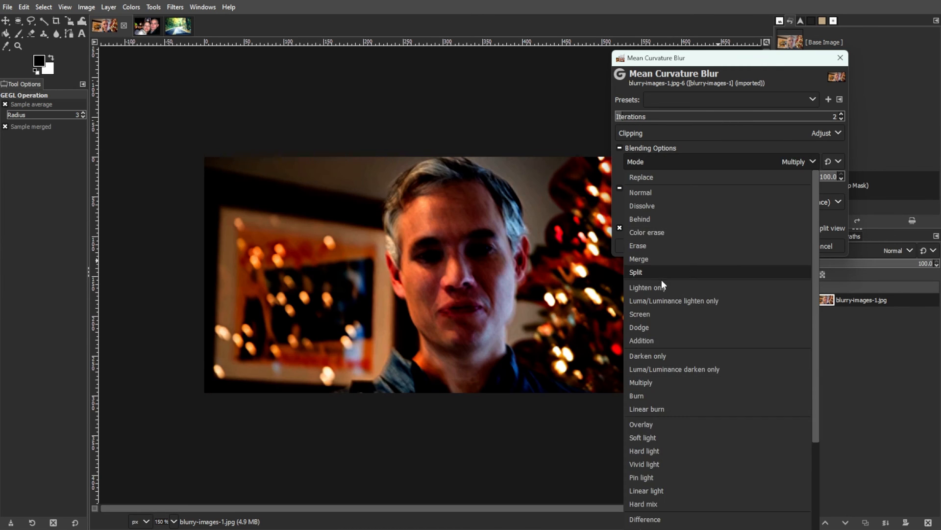
{"action": "left_click", "coordinate": [647, 287]}
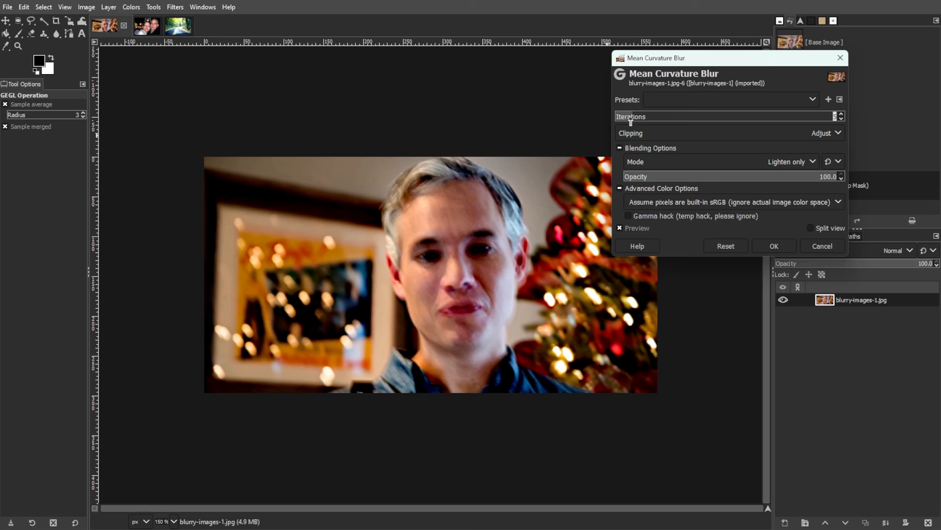
{"action": "left_click", "coordinate": [773, 246]}
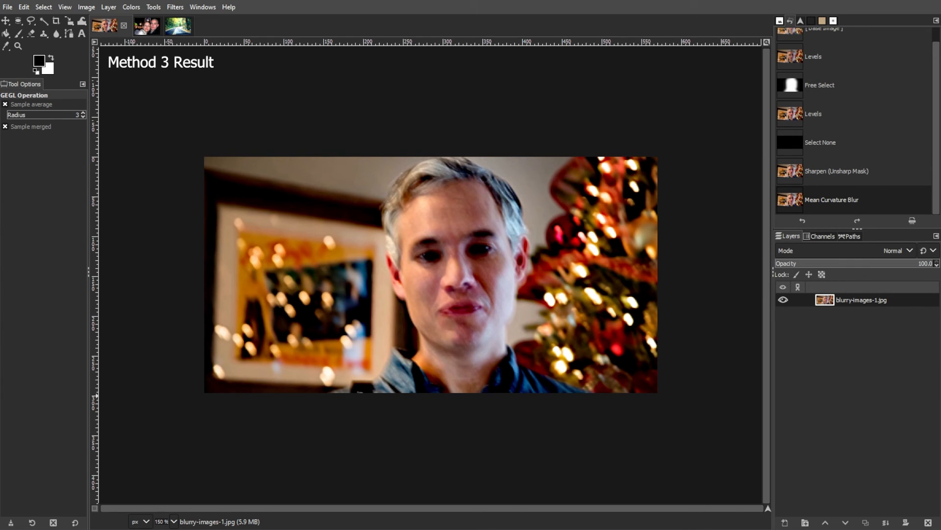
{"action": "left_click", "coordinate": [8, 6]}
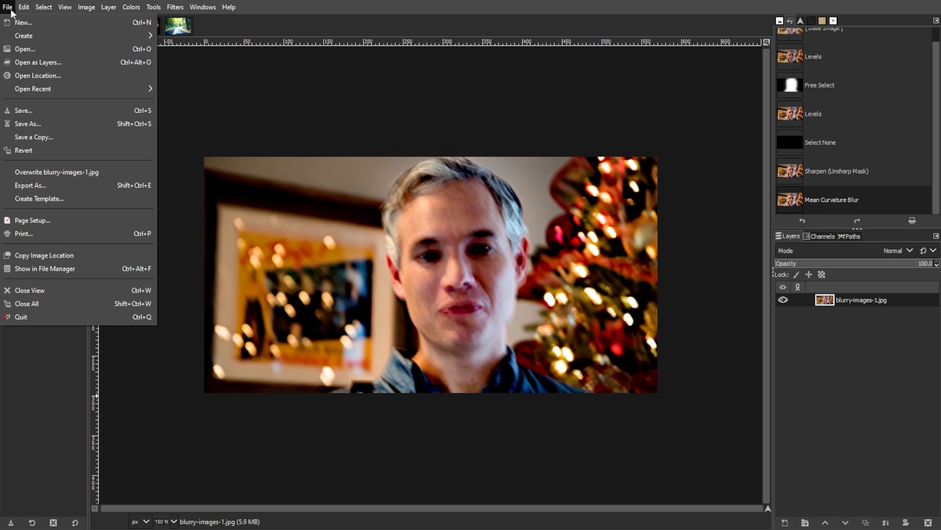
{"action": "mouse_move", "coordinate": [30, 185]}
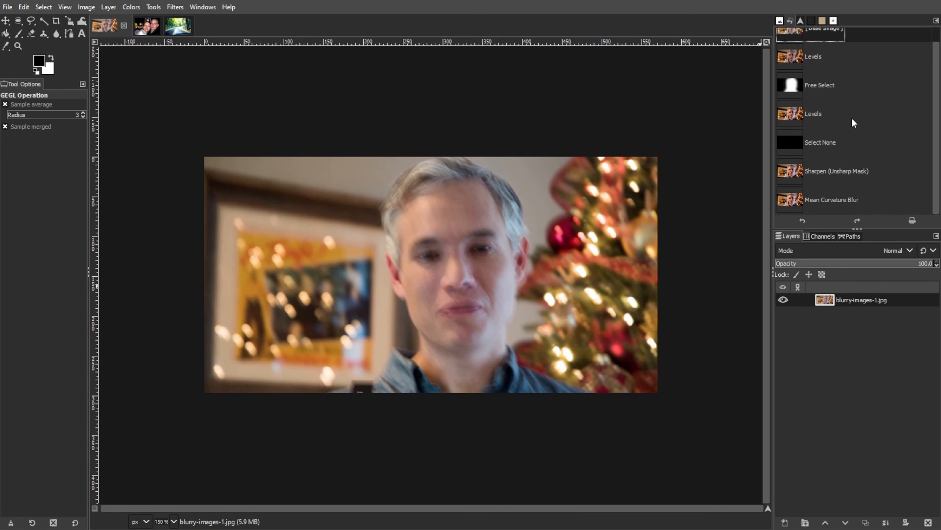
{"action": "left_click", "coordinate": [832, 200]}
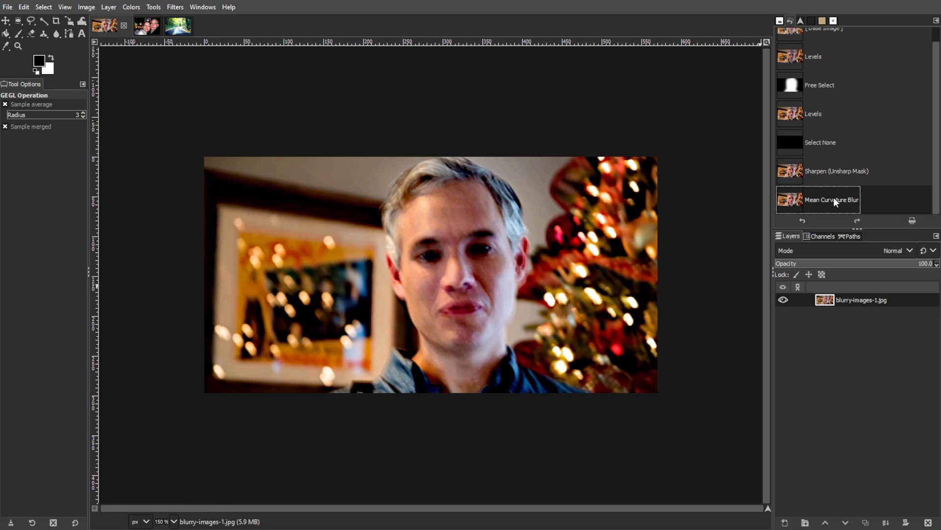